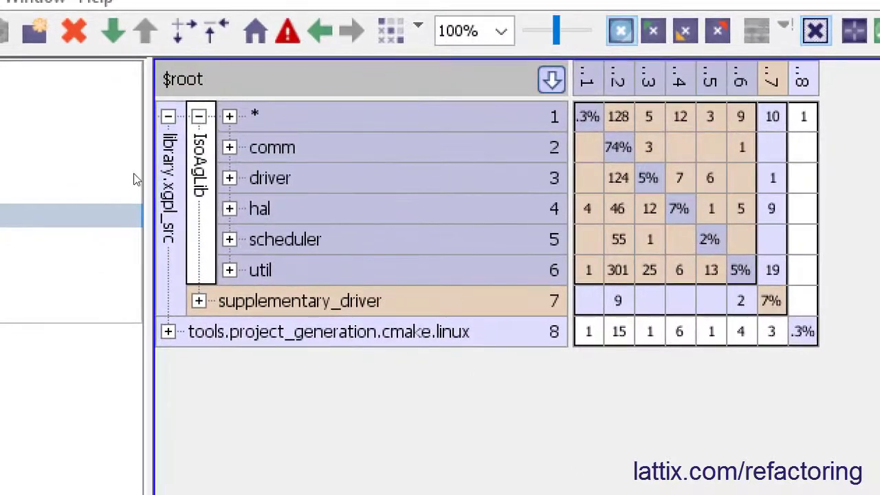
mouse_move(206, 175)
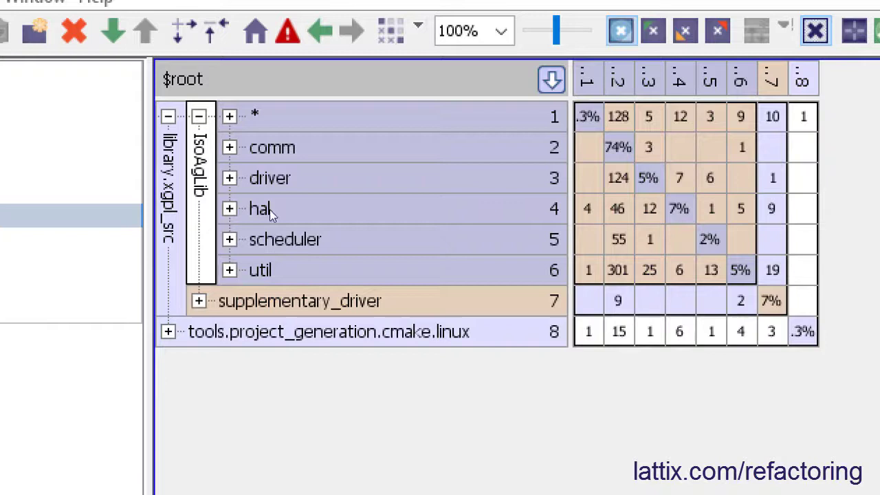
mouse_move(211, 153)
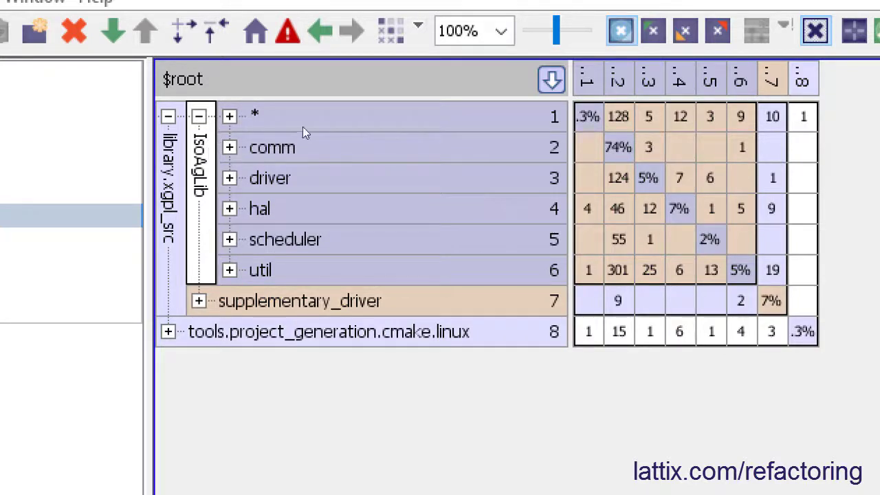
mouse_move(273, 209)
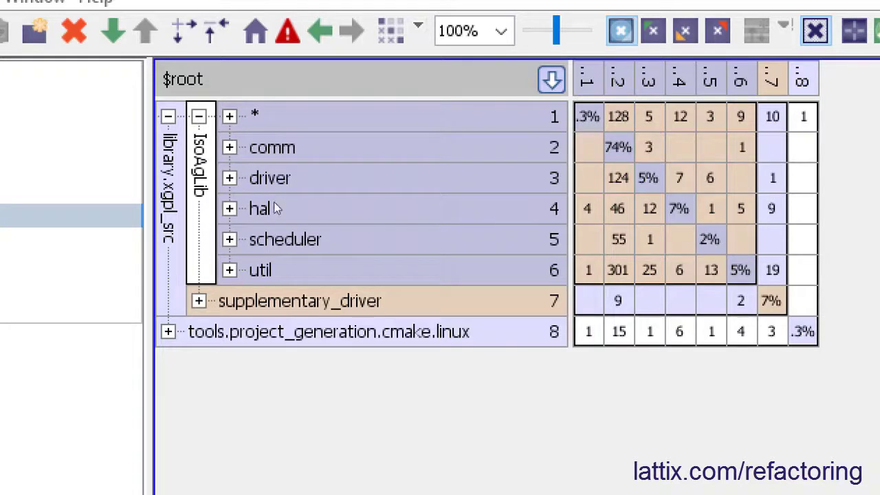
mouse_move(295, 262)
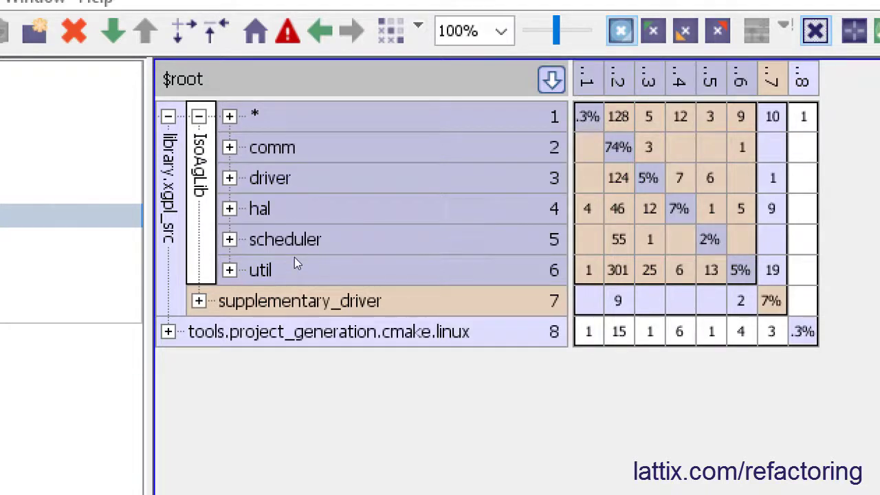
mouse_move(639, 234)
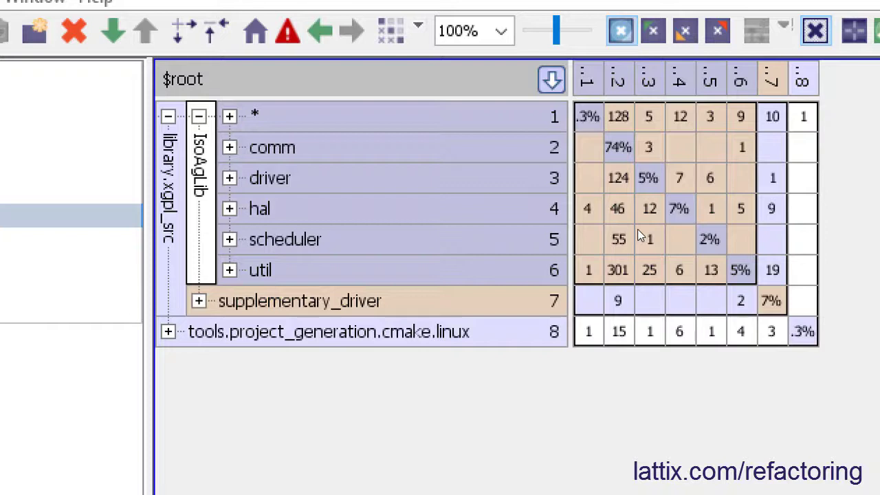
mouse_move(211, 202)
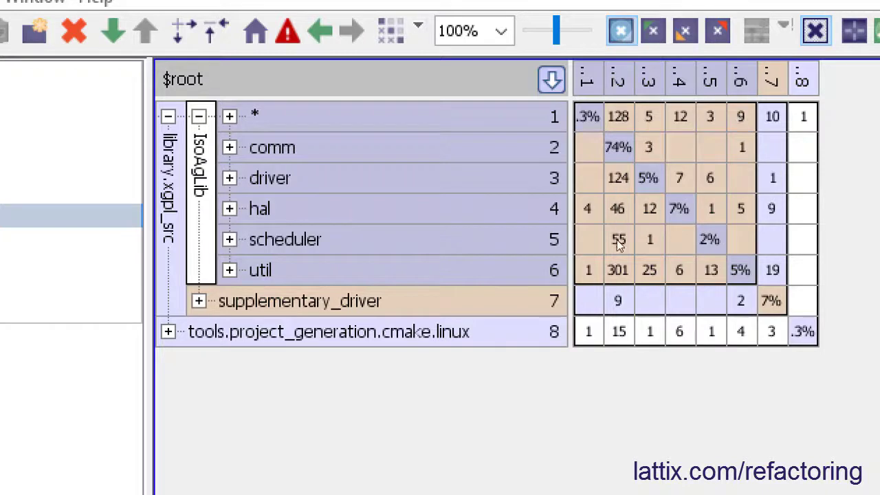
mouse_move(650, 260)
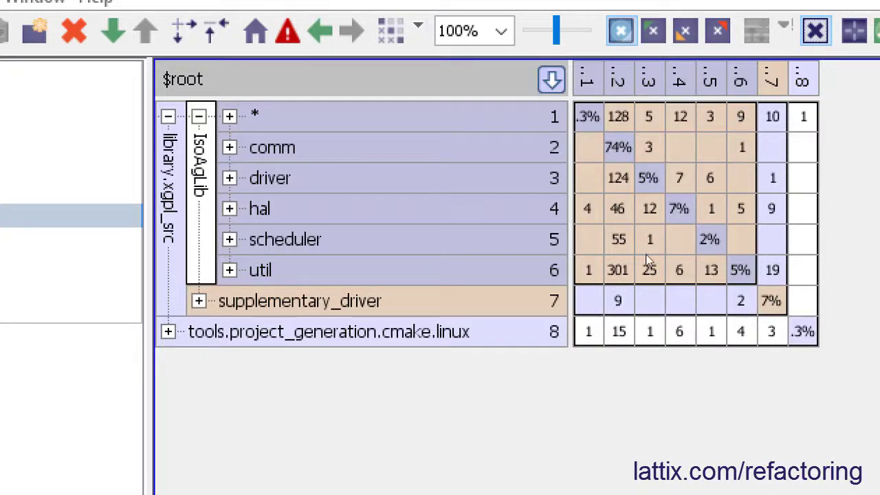
mouse_move(211, 160)
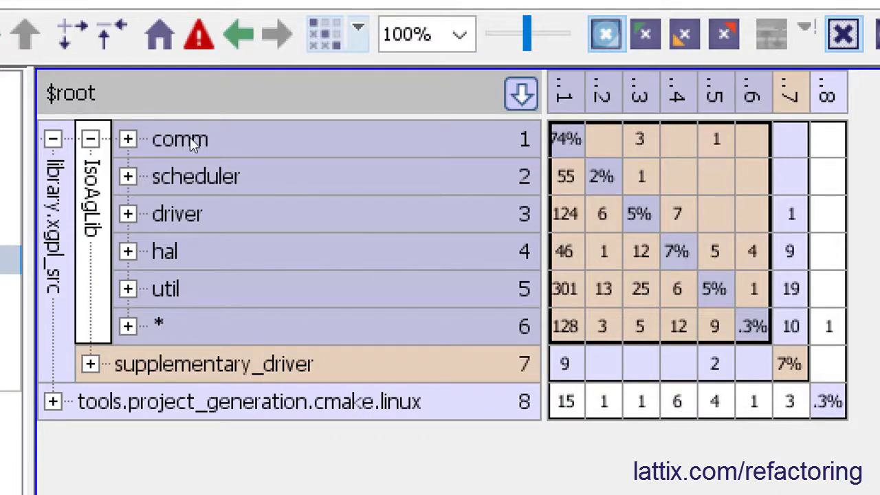
mouse_move(182, 292)
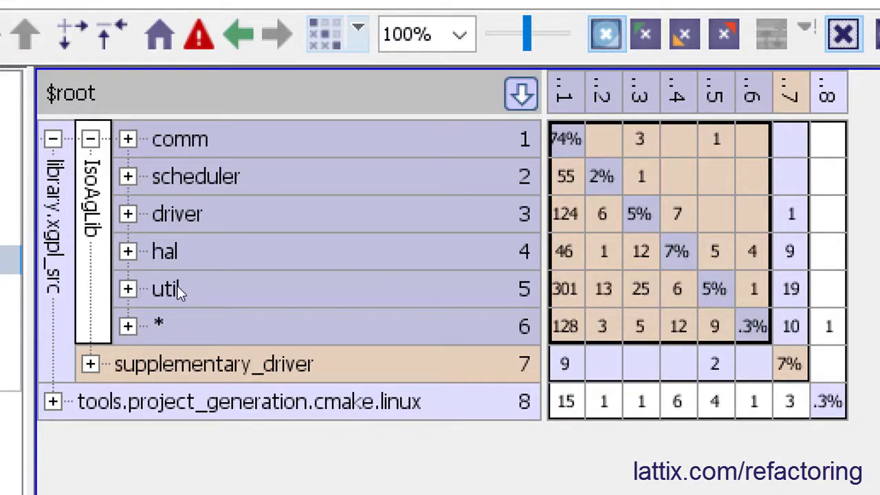
- Select the util row and then the comm row in the reordered IsoAgLib matrix
left_click(165, 288)
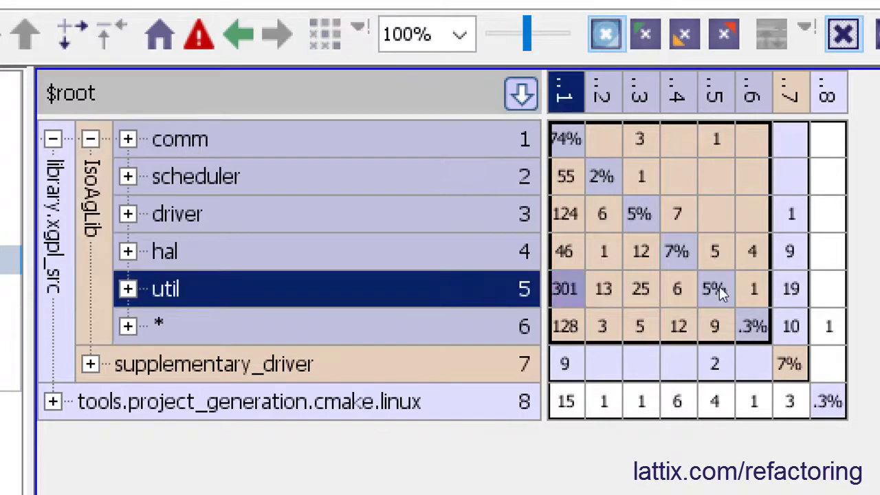
left_click(179, 138)
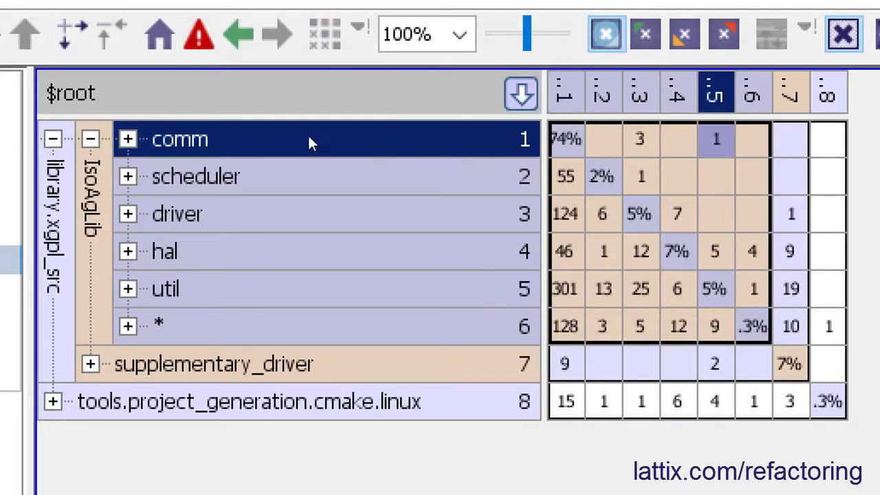
mouse_move(402, 344)
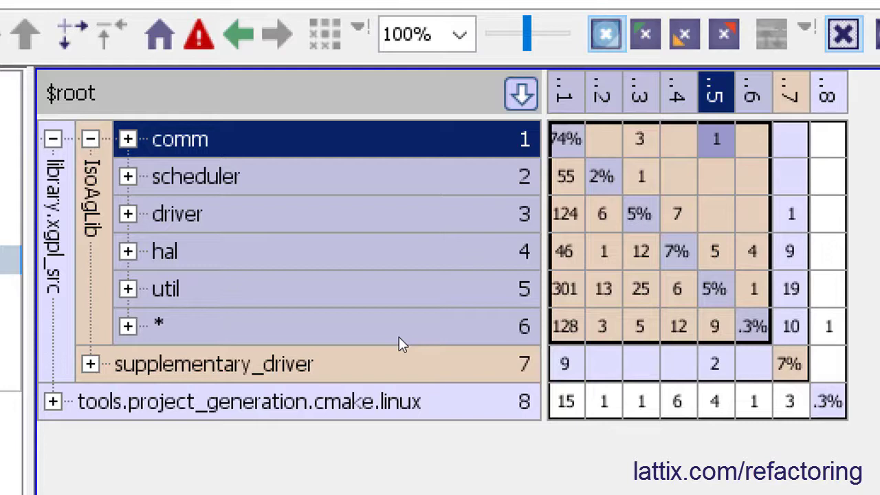
mouse_move(564, 141)
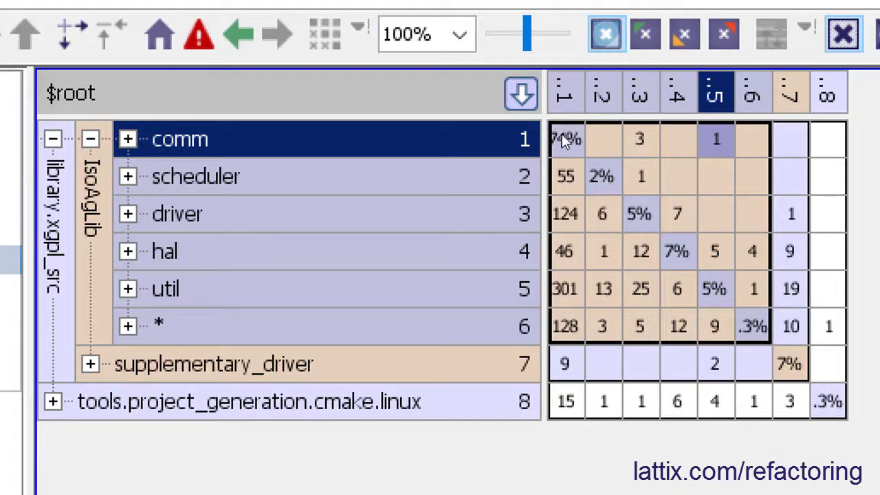
mouse_move(746, 340)
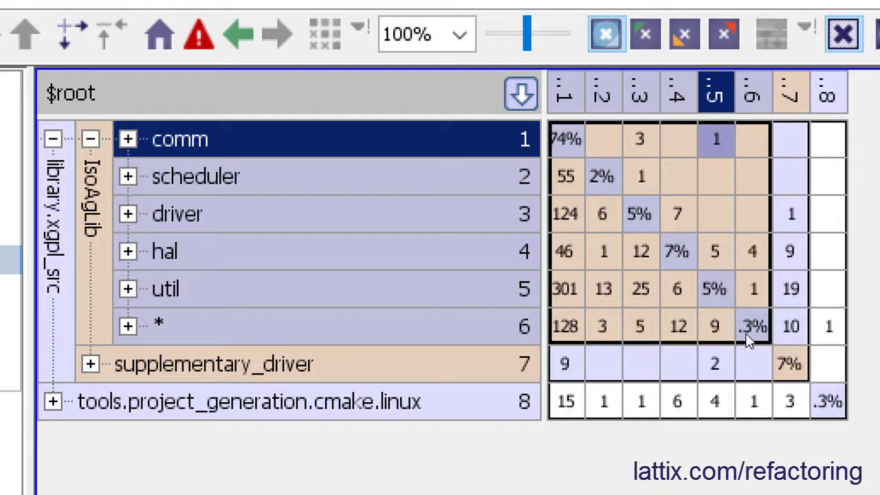
mouse_move(677, 326)
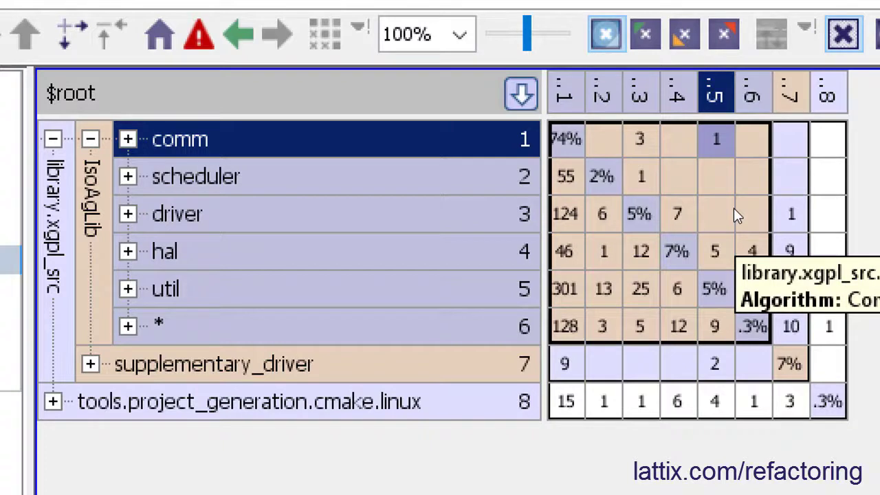
mouse_move(574, 287)
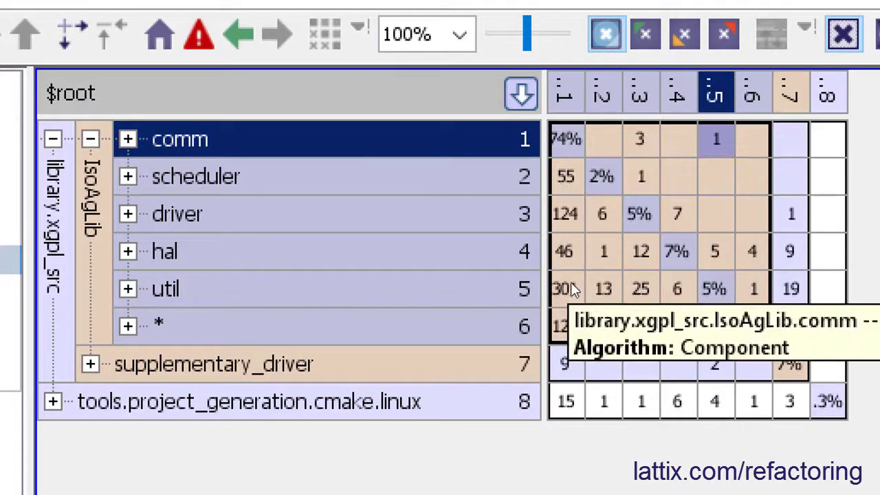
mouse_move(426, 171)
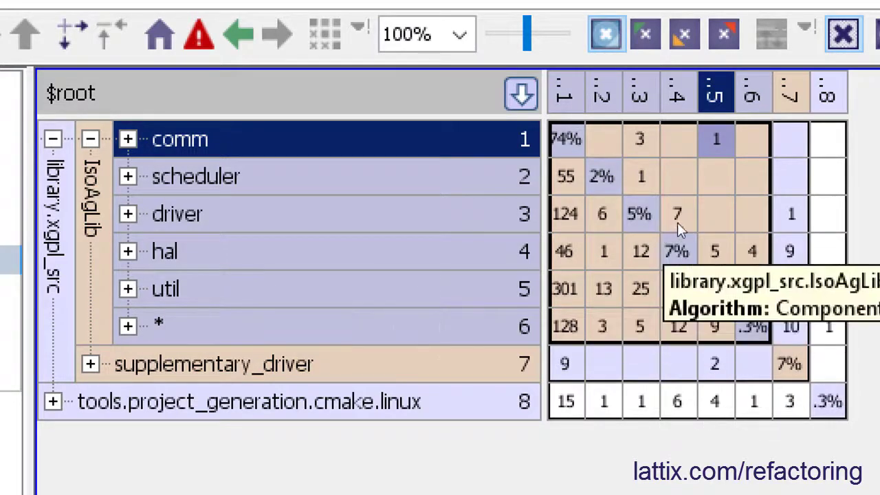
mouse_move(716, 139)
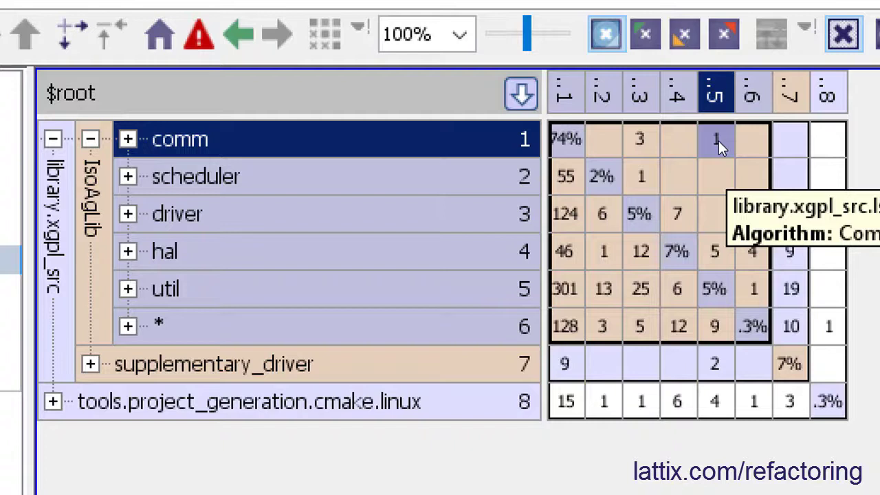
mouse_move(577, 275)
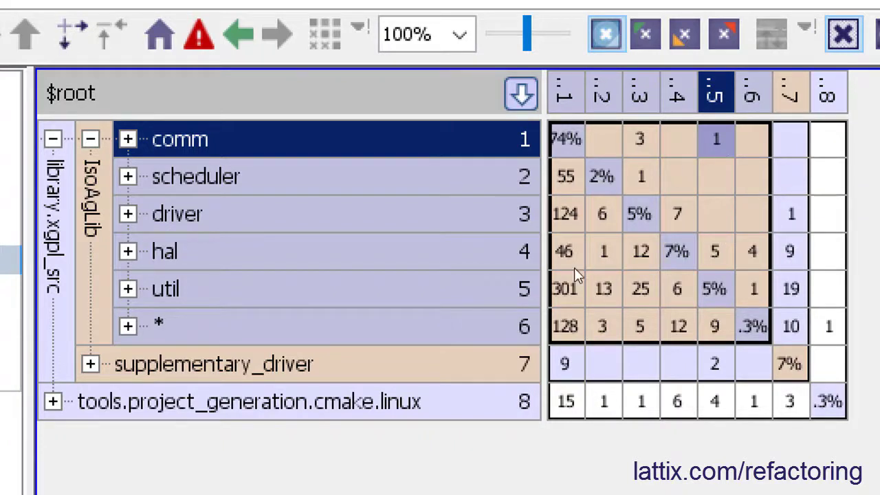
mouse_move(559, 318)
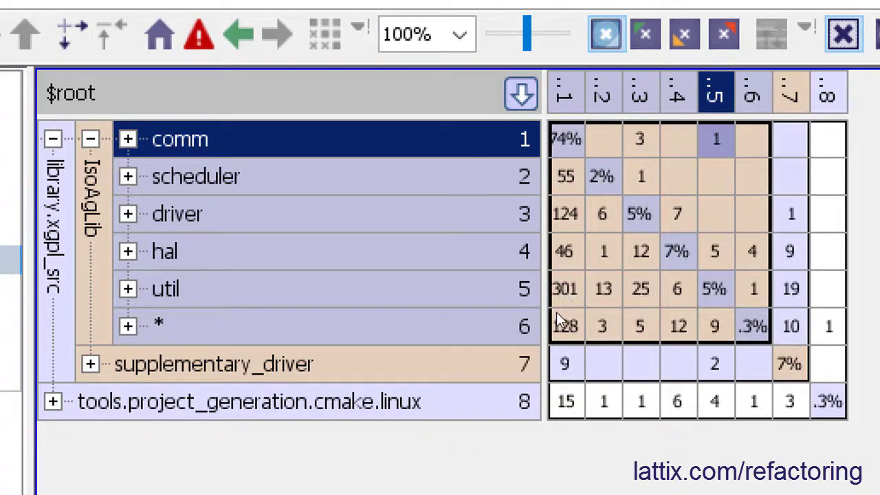
mouse_move(563, 305)
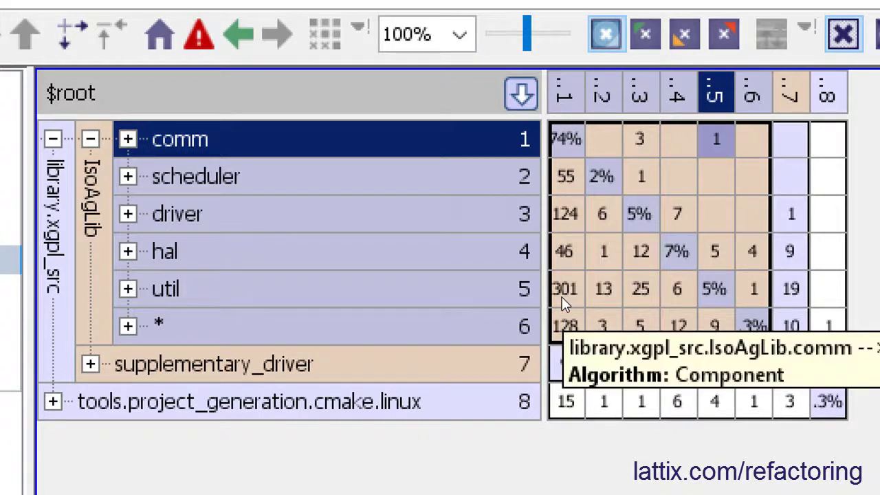
mouse_move(289, 141)
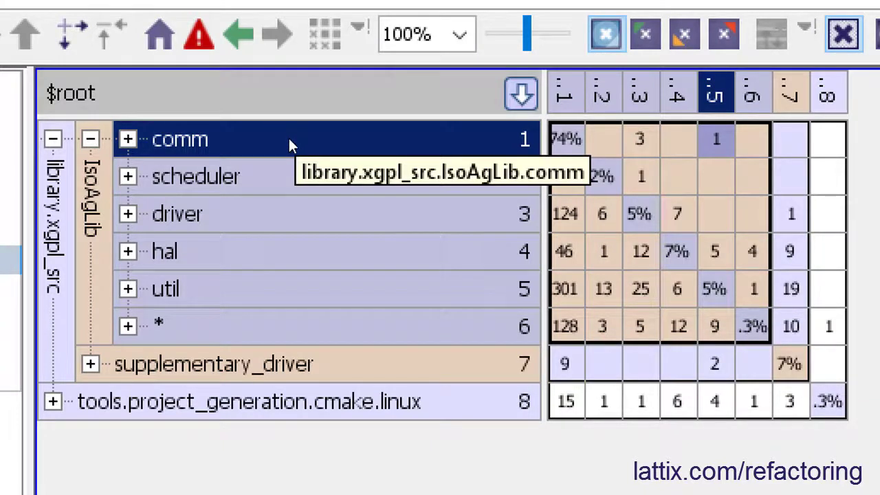
mouse_move(471, 313)
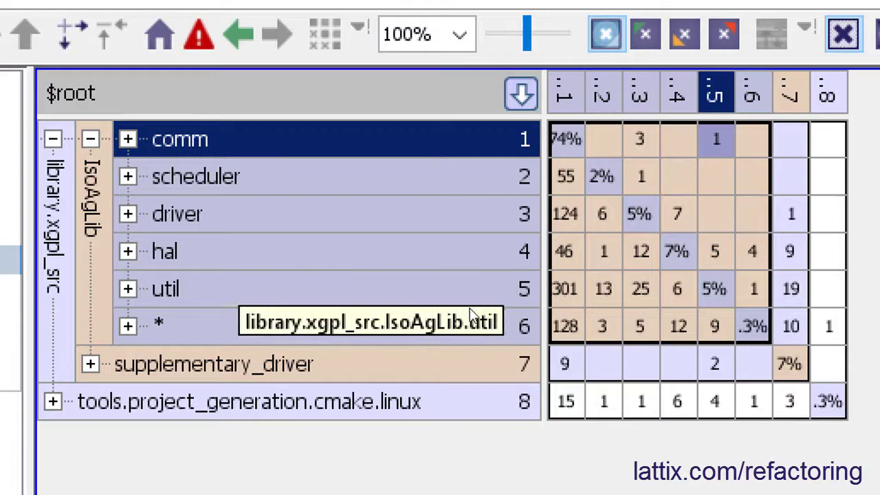
mouse_move(715, 141)
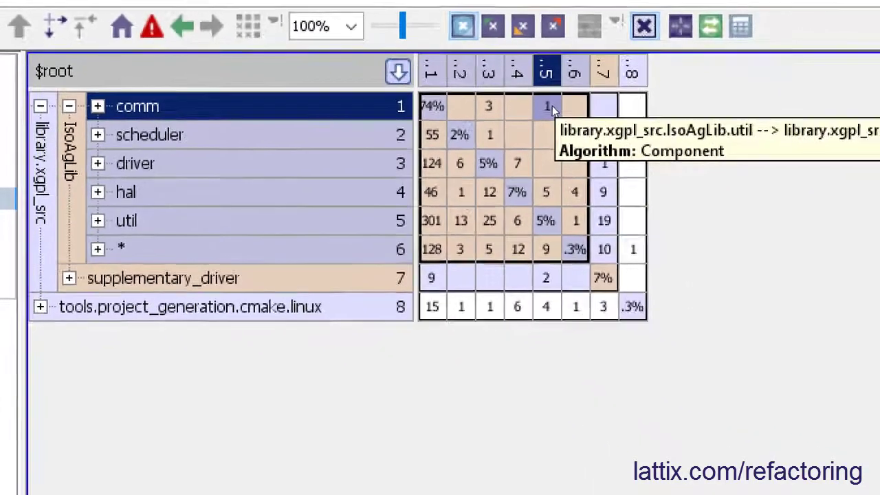
- Hide the single util-to-comm include dependency through Hide Dependencies
right_click(546, 106)
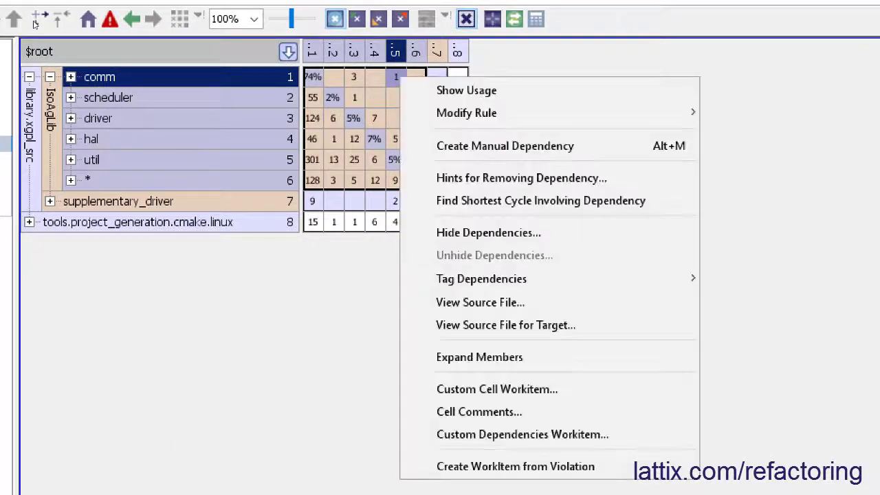
left_click(488, 232)
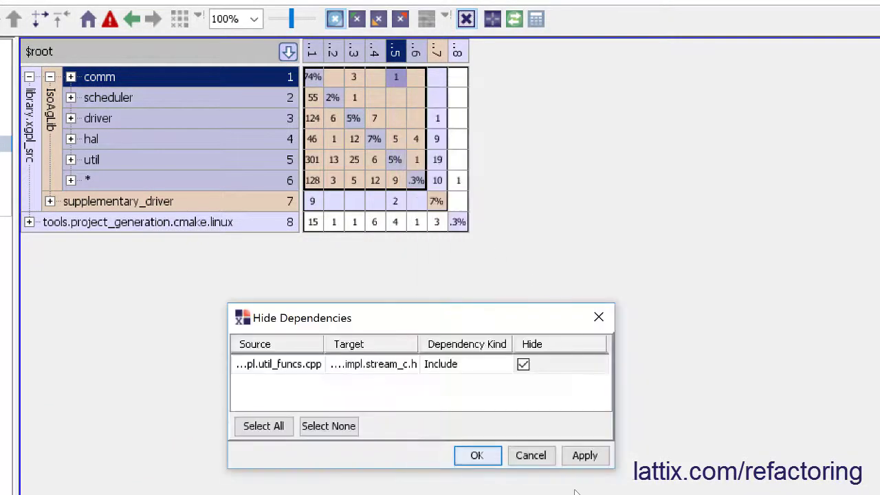
left_click(477, 455)
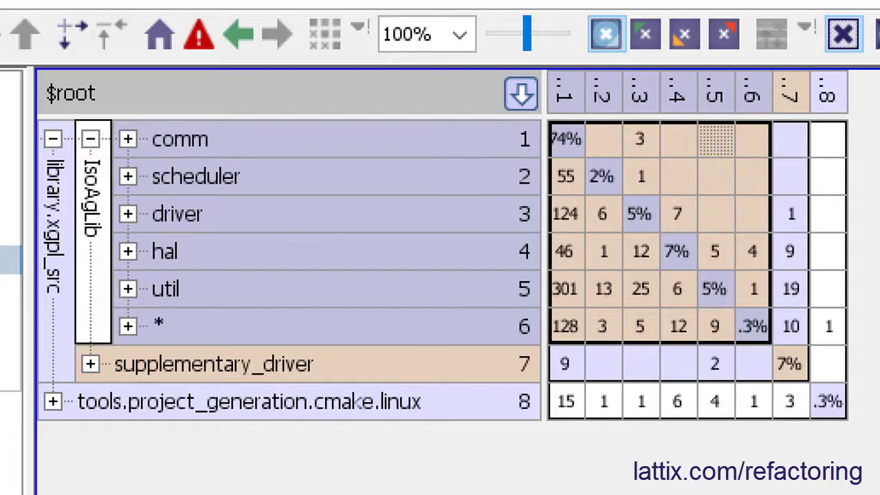
left_click(357, 33)
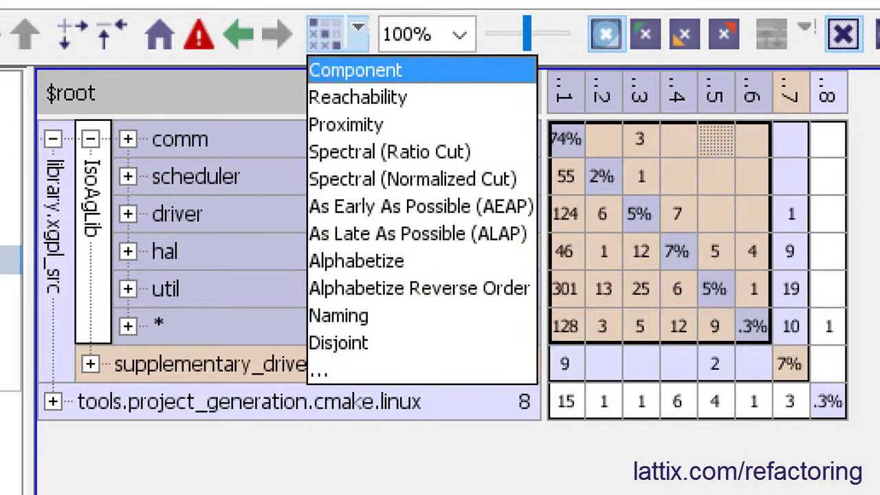
left_click(358, 33)
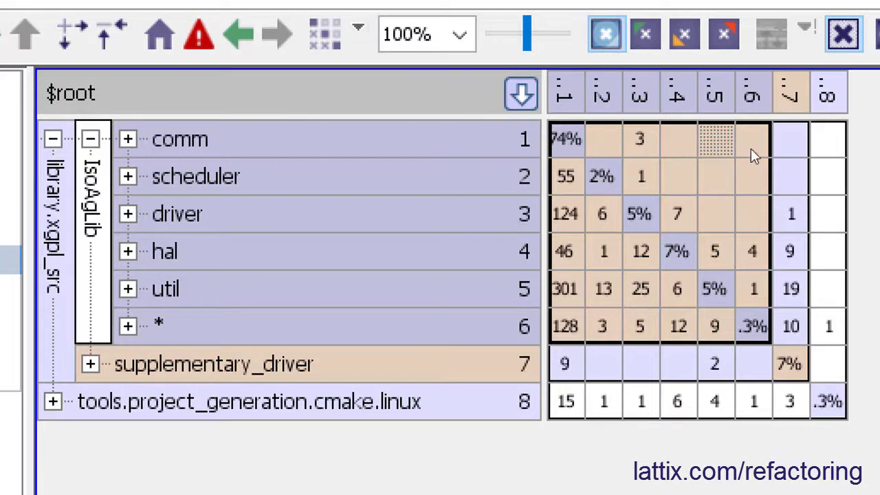
mouse_move(754, 303)
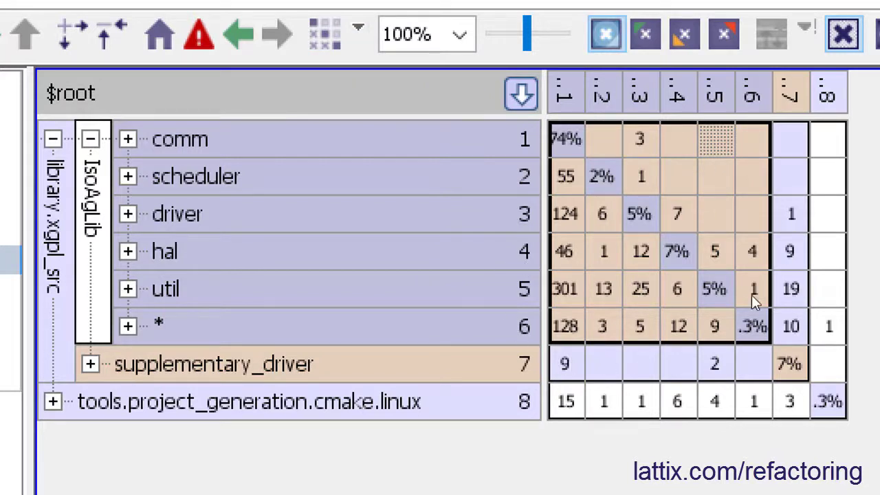
mouse_move(691, 232)
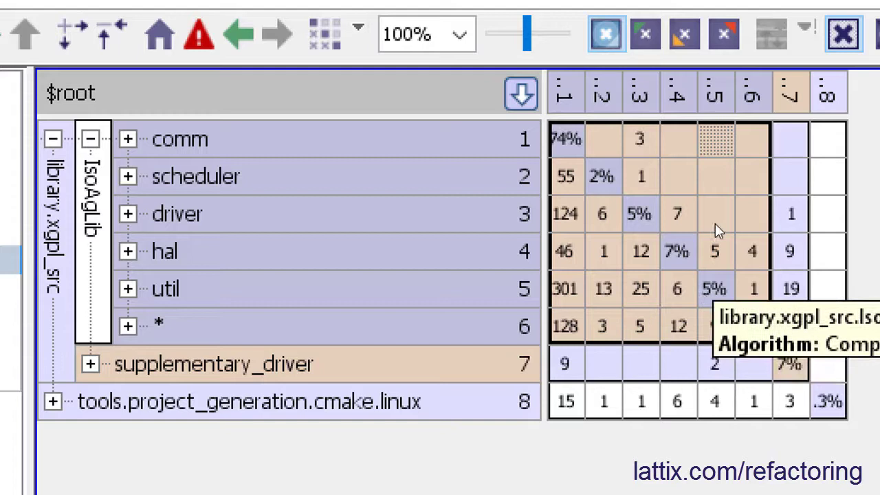
mouse_move(719, 289)
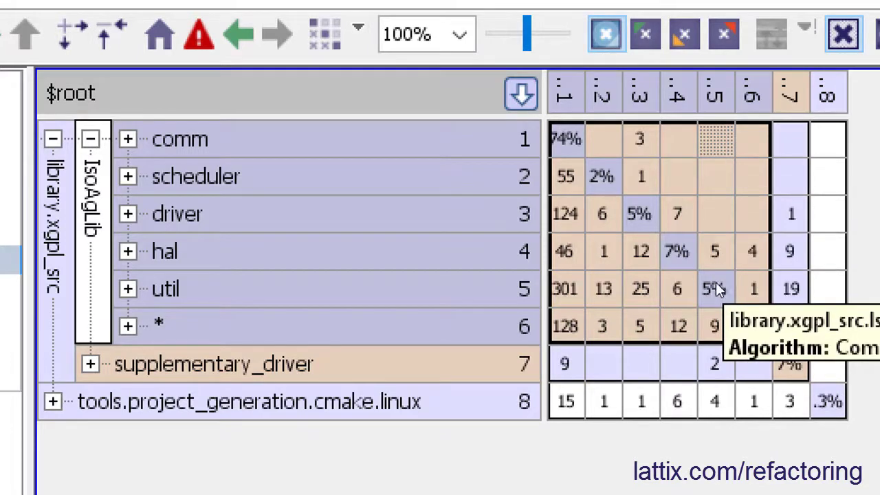
mouse_move(722, 247)
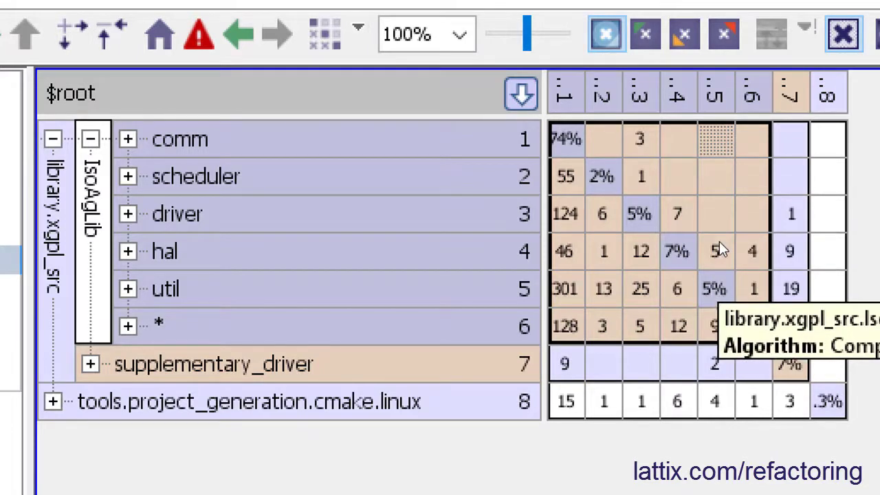
mouse_move(708, 260)
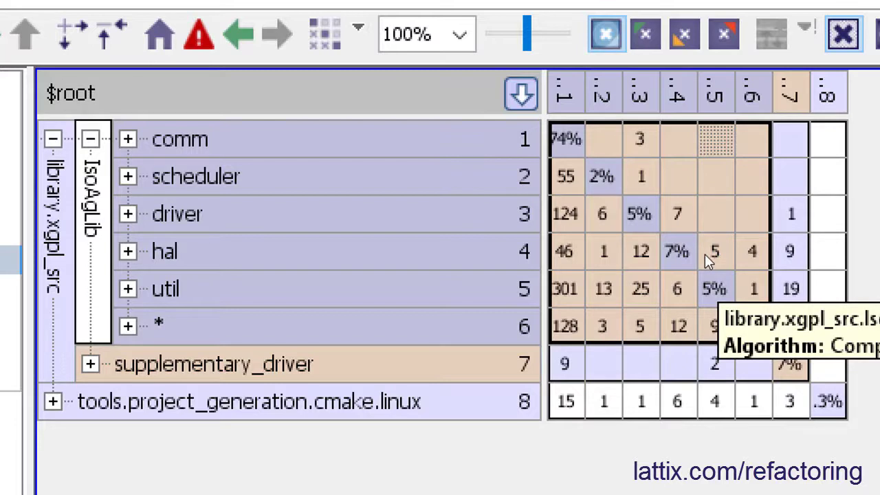
mouse_move(673, 222)
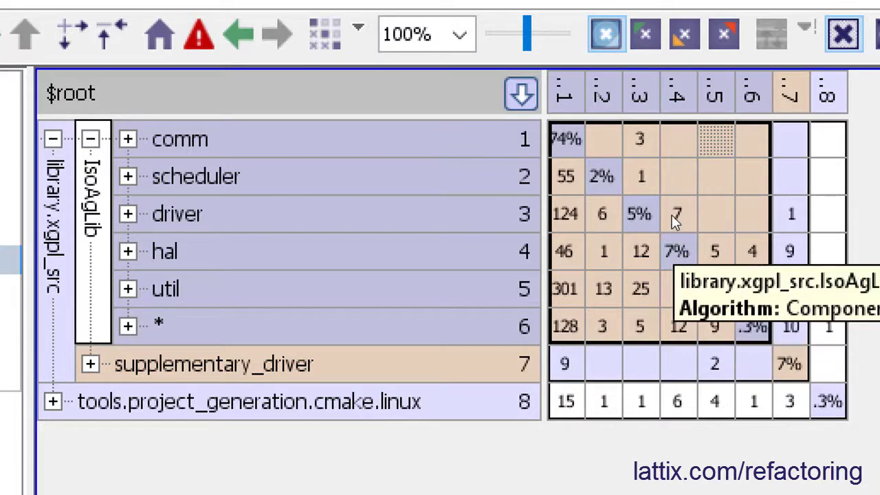
mouse_move(636, 164)
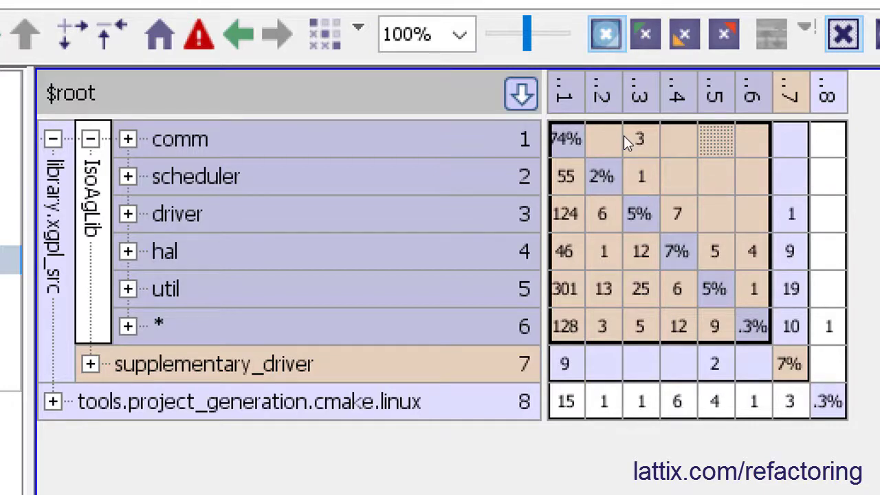
mouse_move(639, 150)
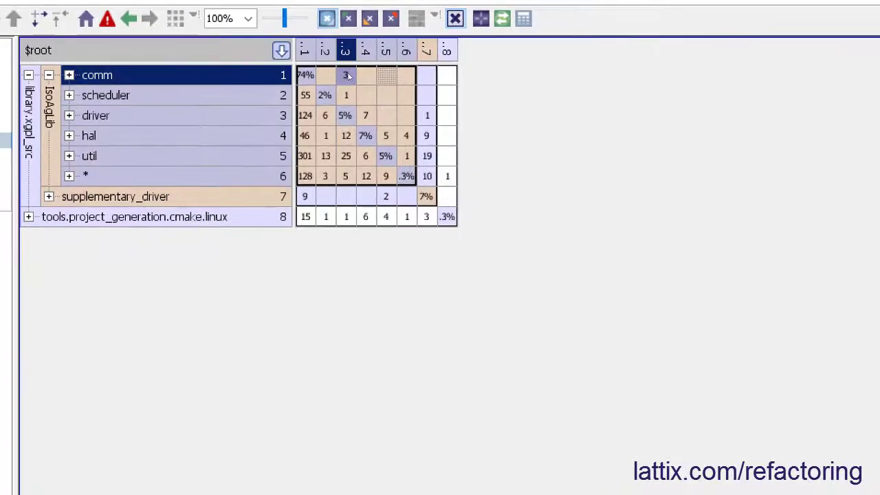
- Hide the three driver-to-comm dependencies, then repartition so comm separates out
right_click(346, 75)
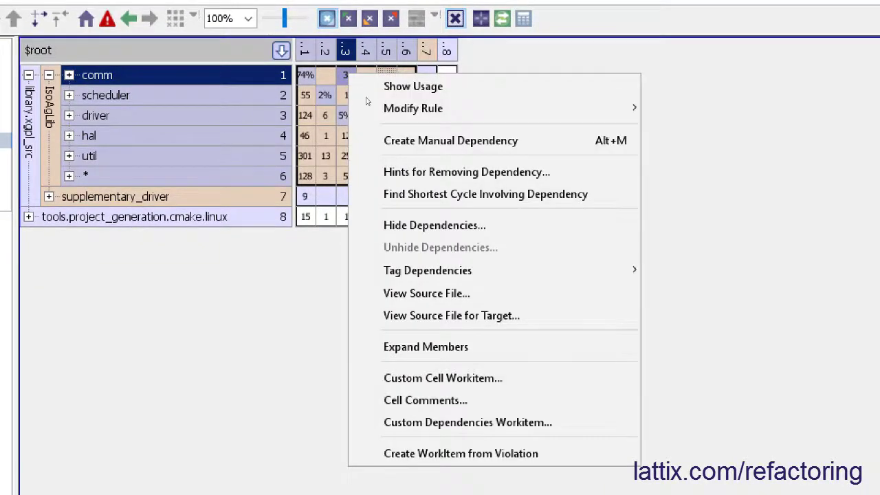
left_click(435, 225)
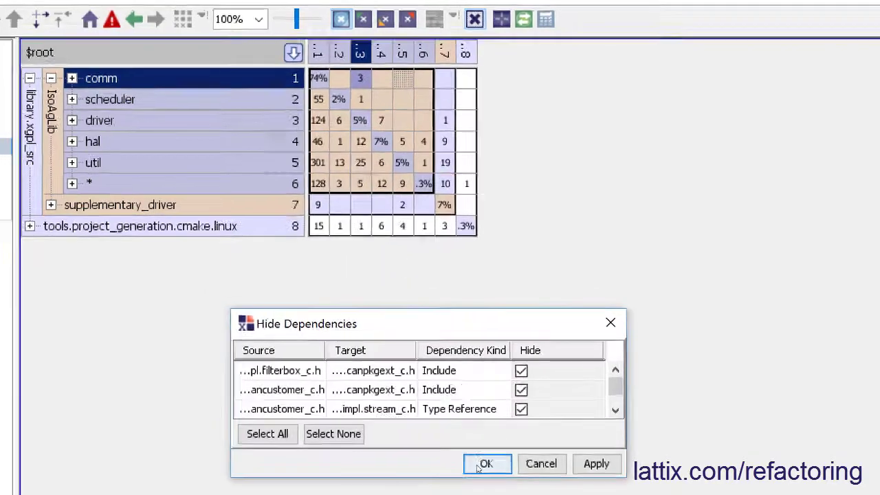
left_click(487, 464)
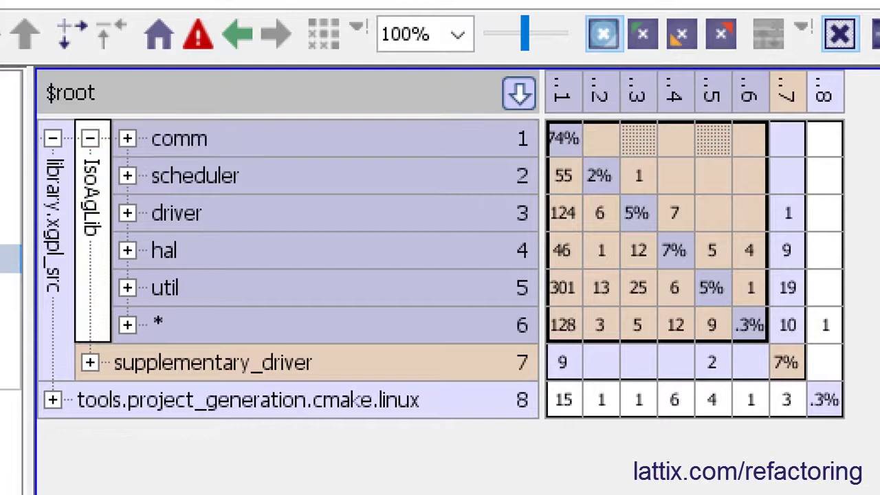
left_click(356, 33)
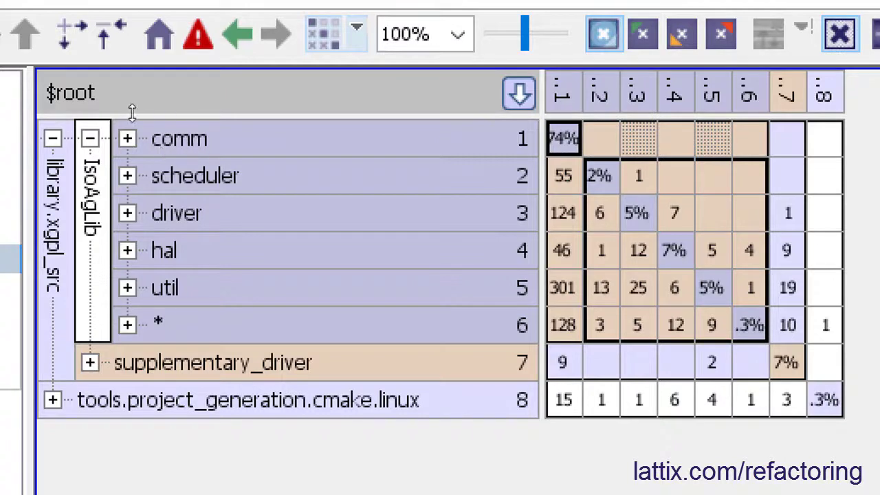
mouse_move(196, 154)
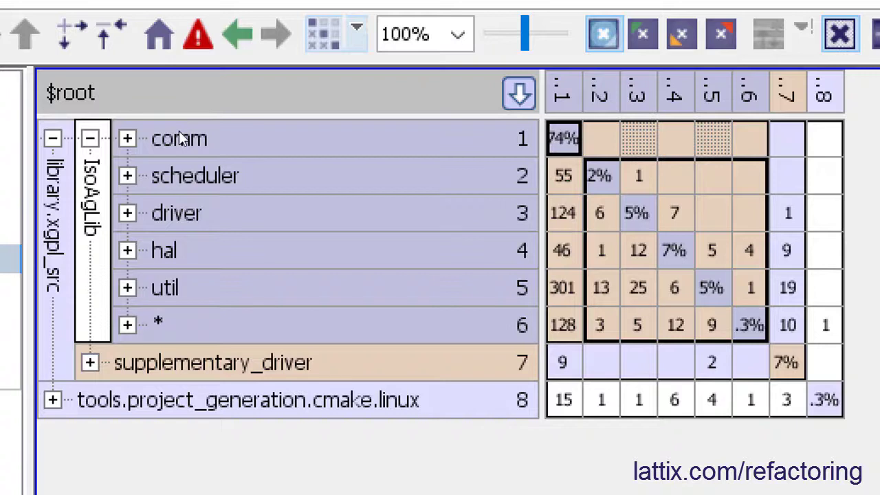
mouse_move(285, 228)
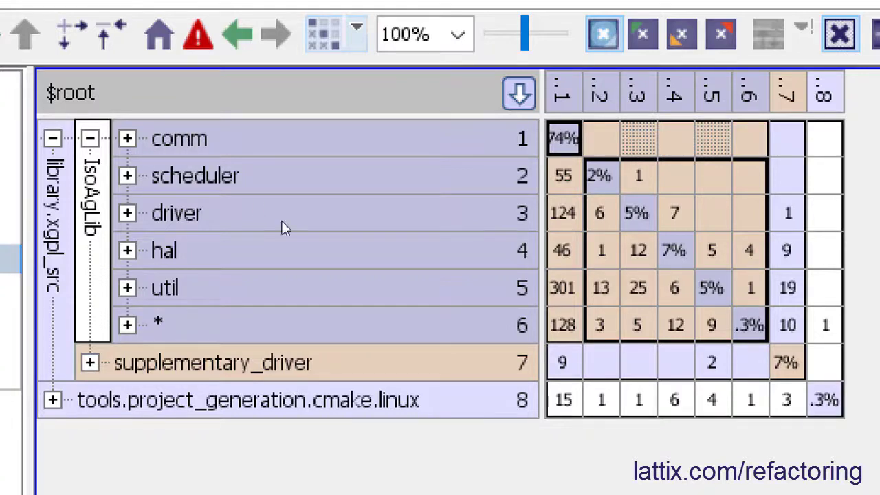
mouse_move(242, 329)
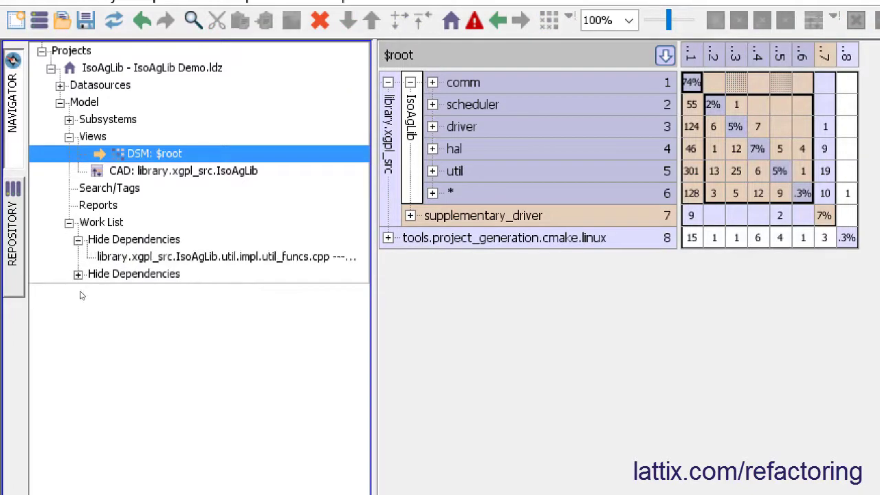
left_click(78, 273)
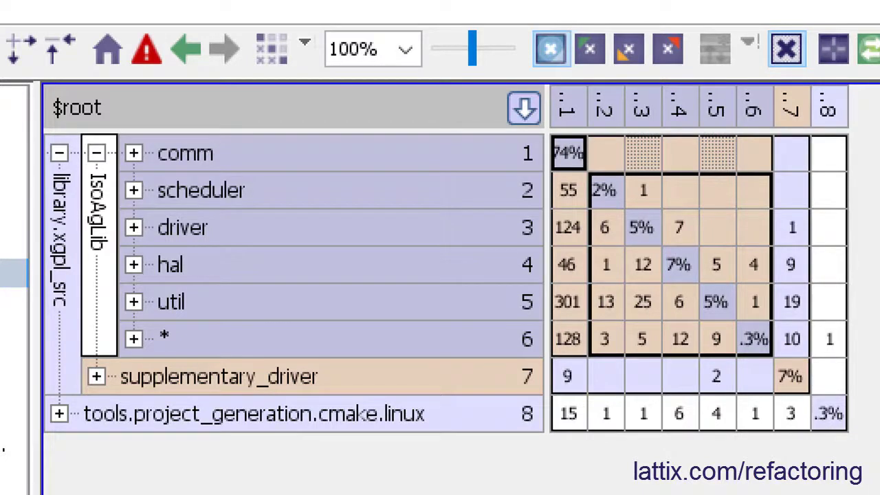
left_click(171, 301)
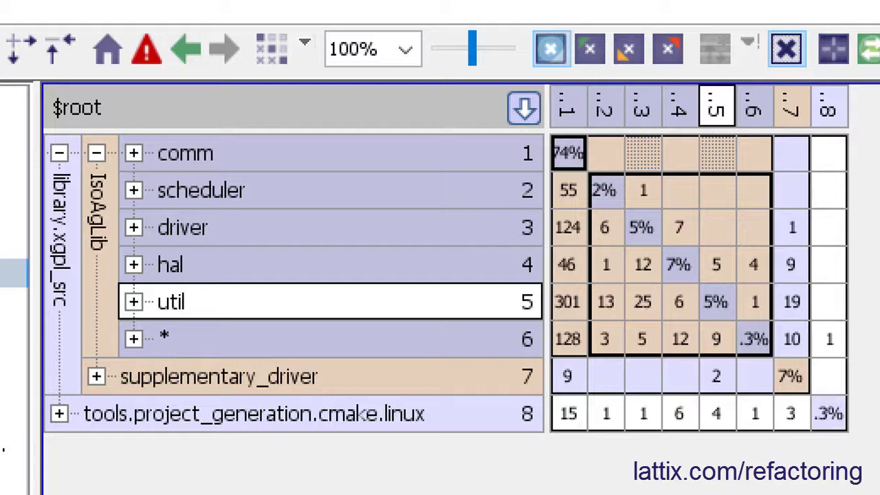
mouse_move(717, 313)
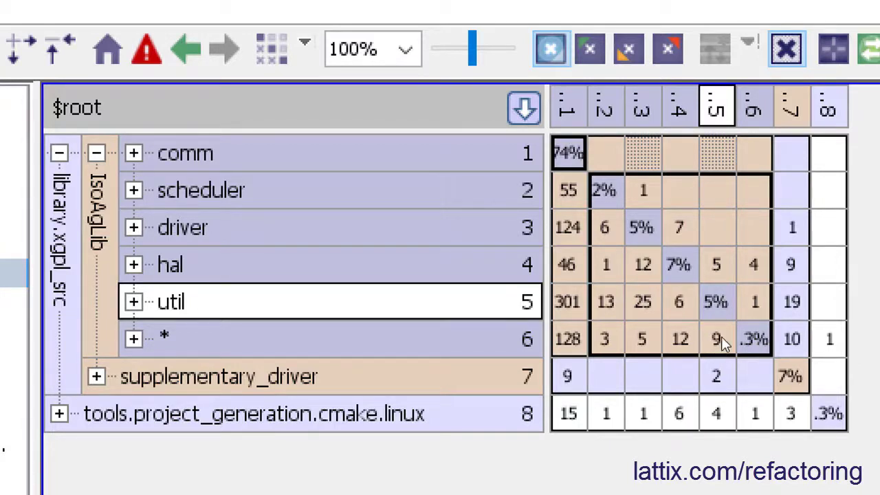
left_click(165, 338)
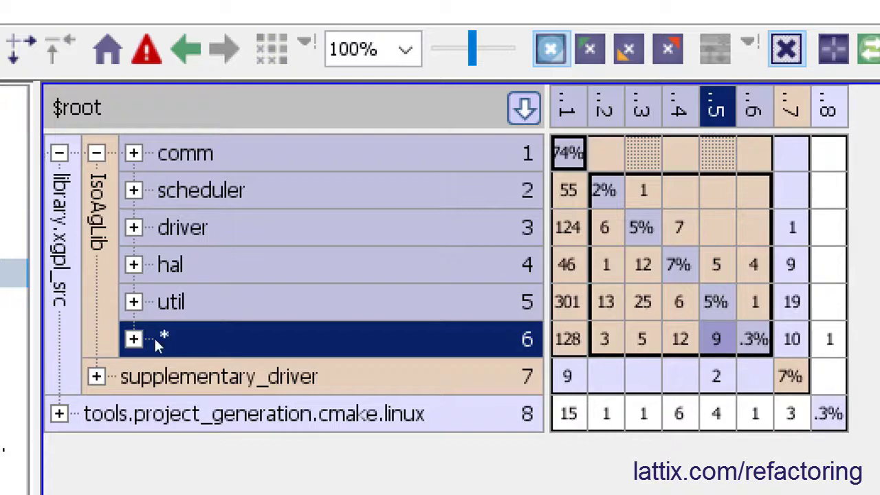
mouse_move(175, 302)
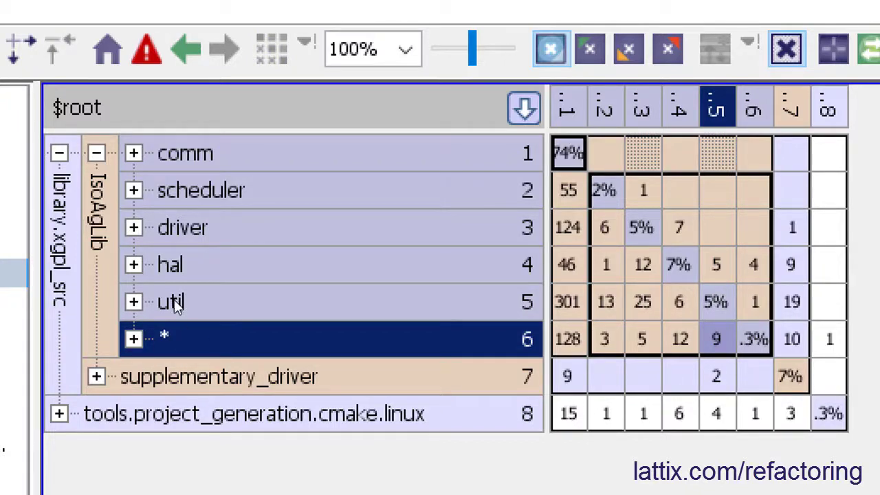
mouse_move(216, 347)
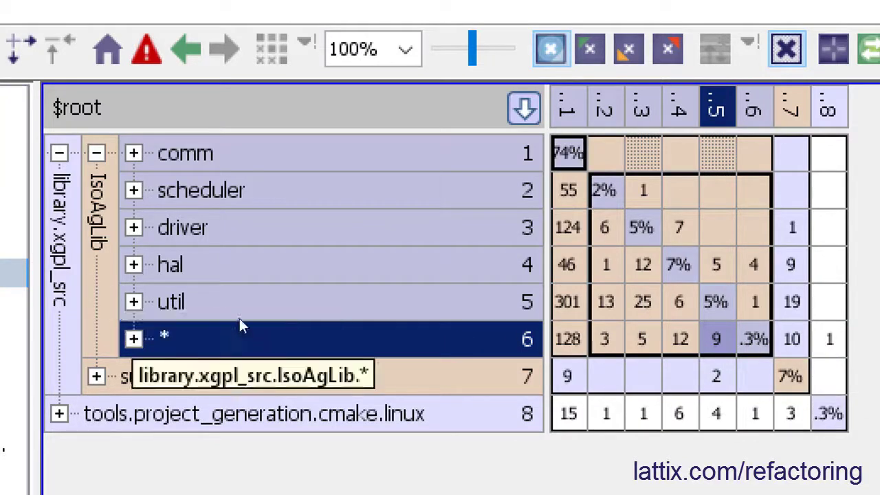
mouse_move(645, 337)
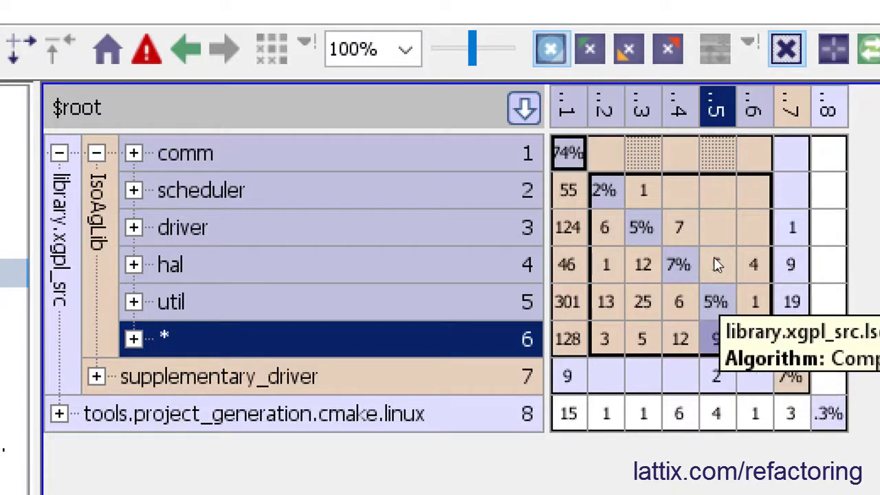
left_click(169, 264)
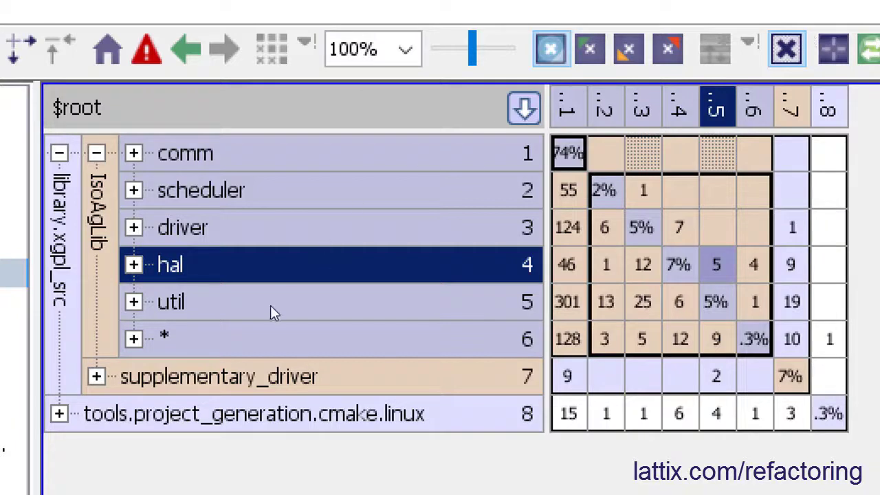
mouse_move(196, 269)
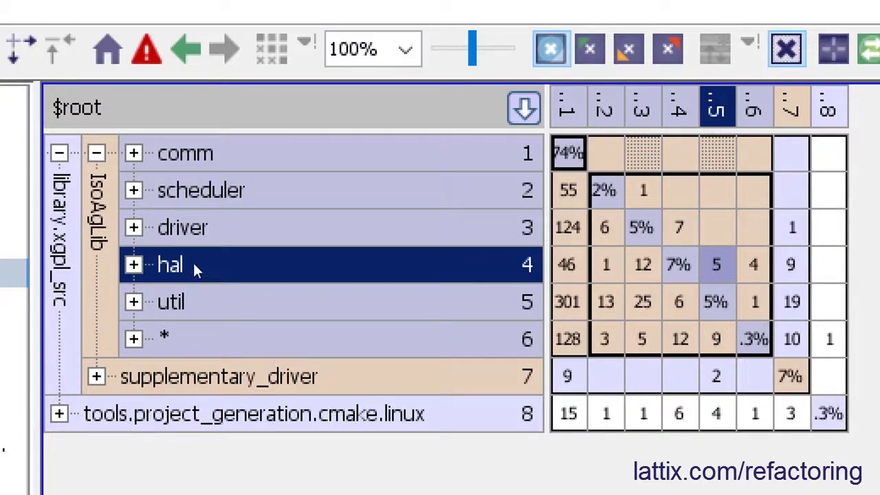
mouse_move(195, 268)
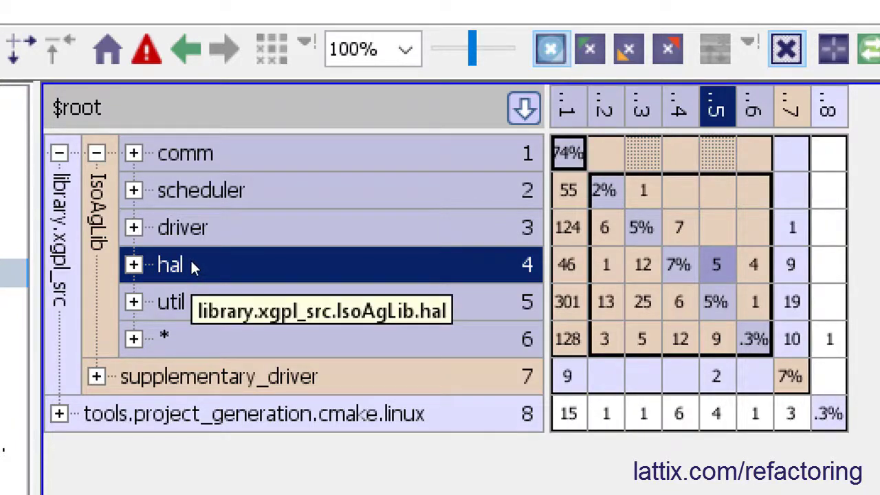
mouse_move(679, 264)
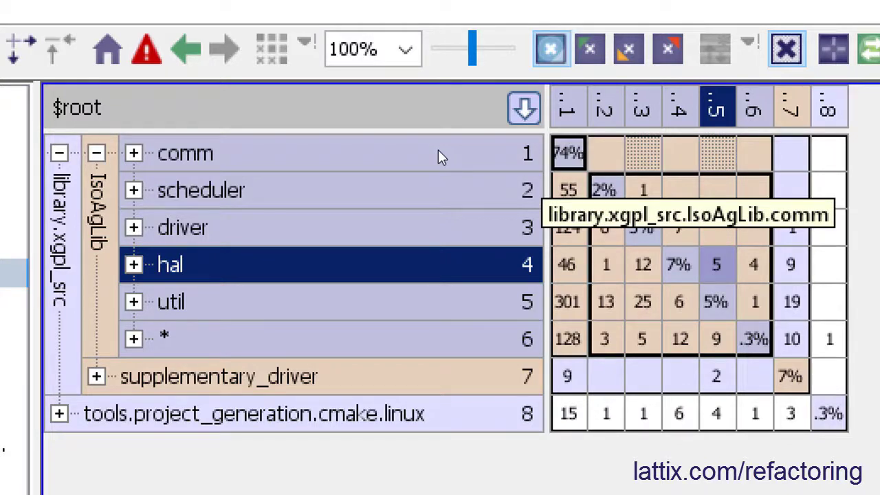
mouse_move(439, 47)
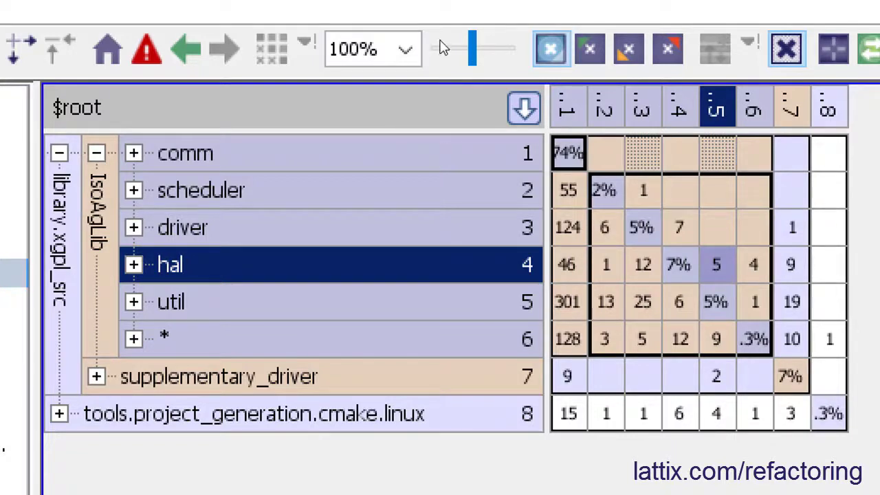
mouse_move(715, 275)
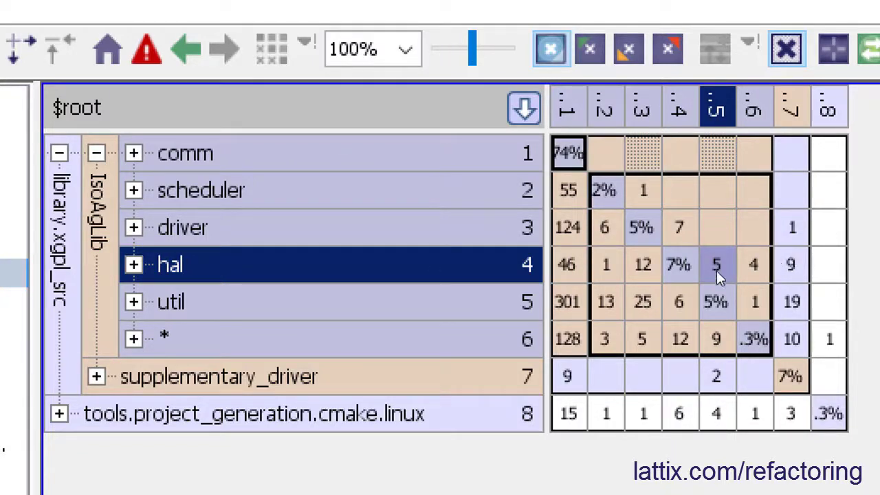
mouse_move(718, 312)
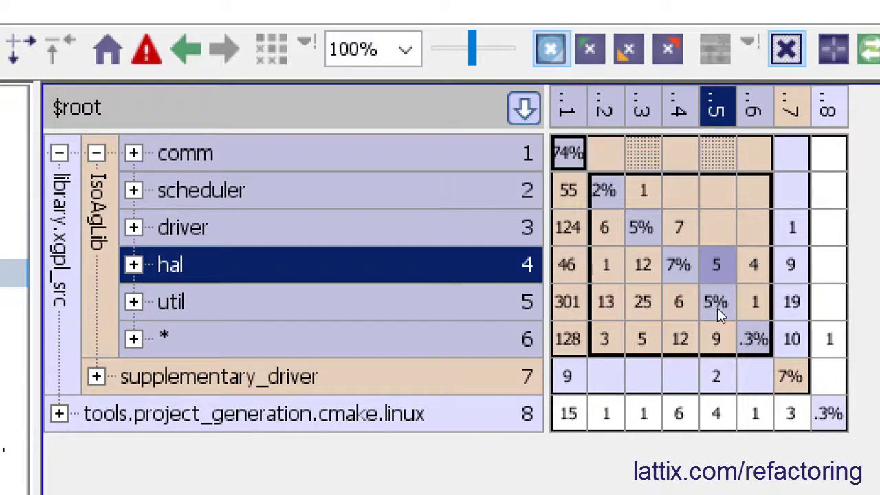
mouse_move(756, 272)
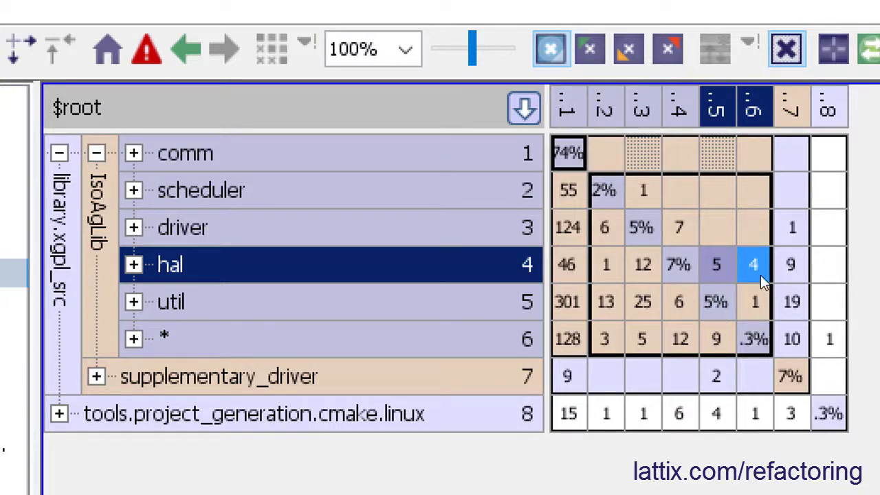
mouse_move(755, 264)
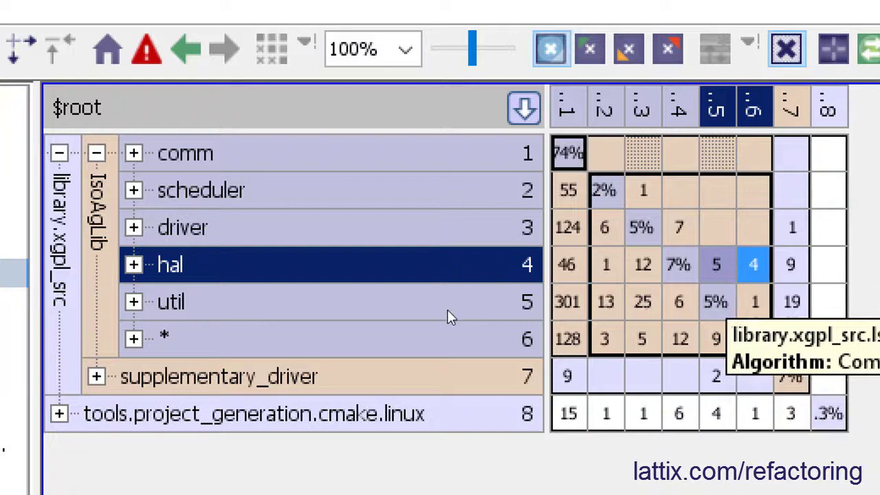
mouse_move(440, 309)
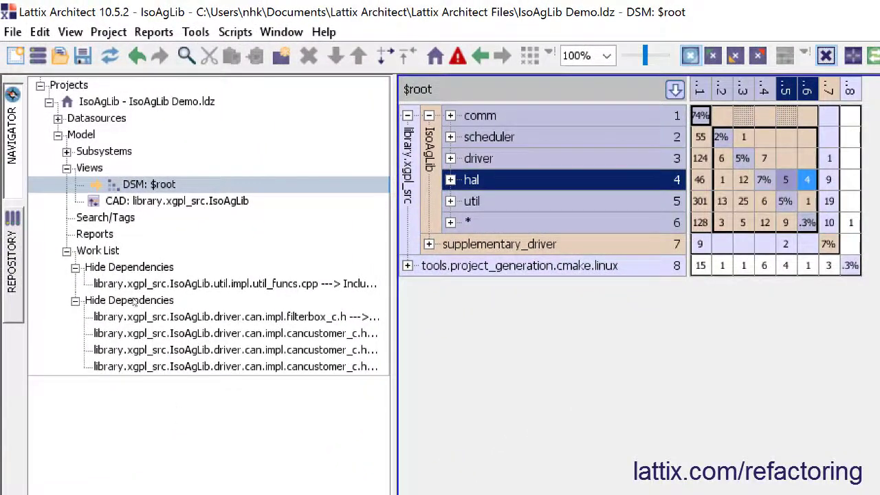
mouse_move(265, 357)
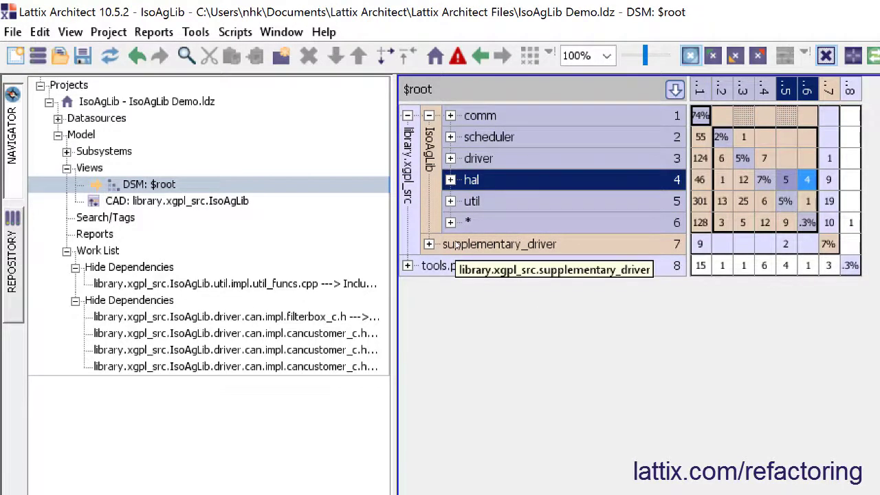
mouse_move(198, 462)
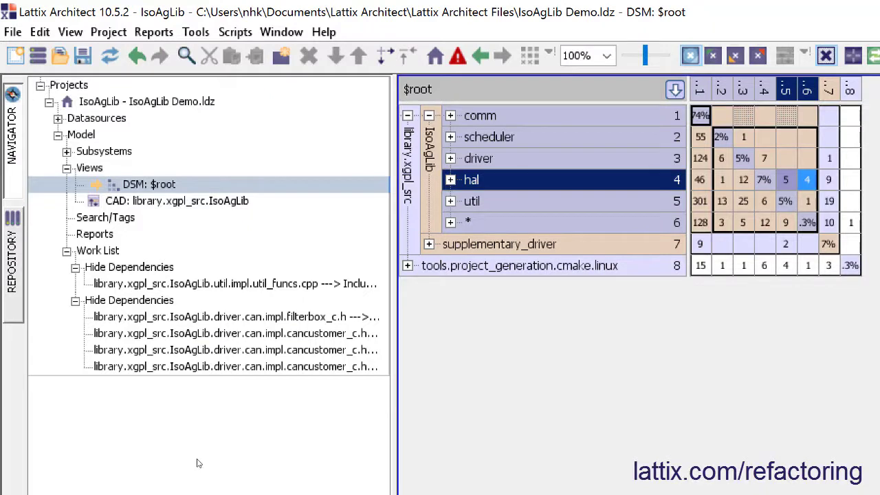